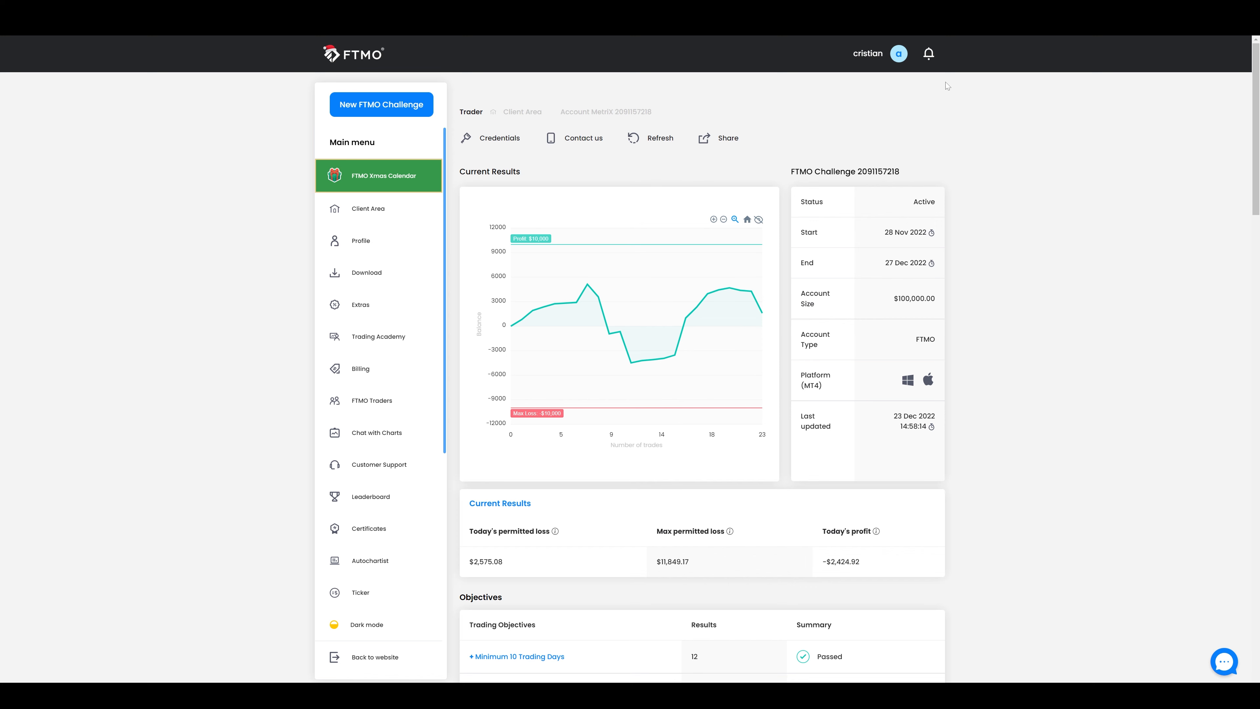
pyautogui.moveTo(873, 44)
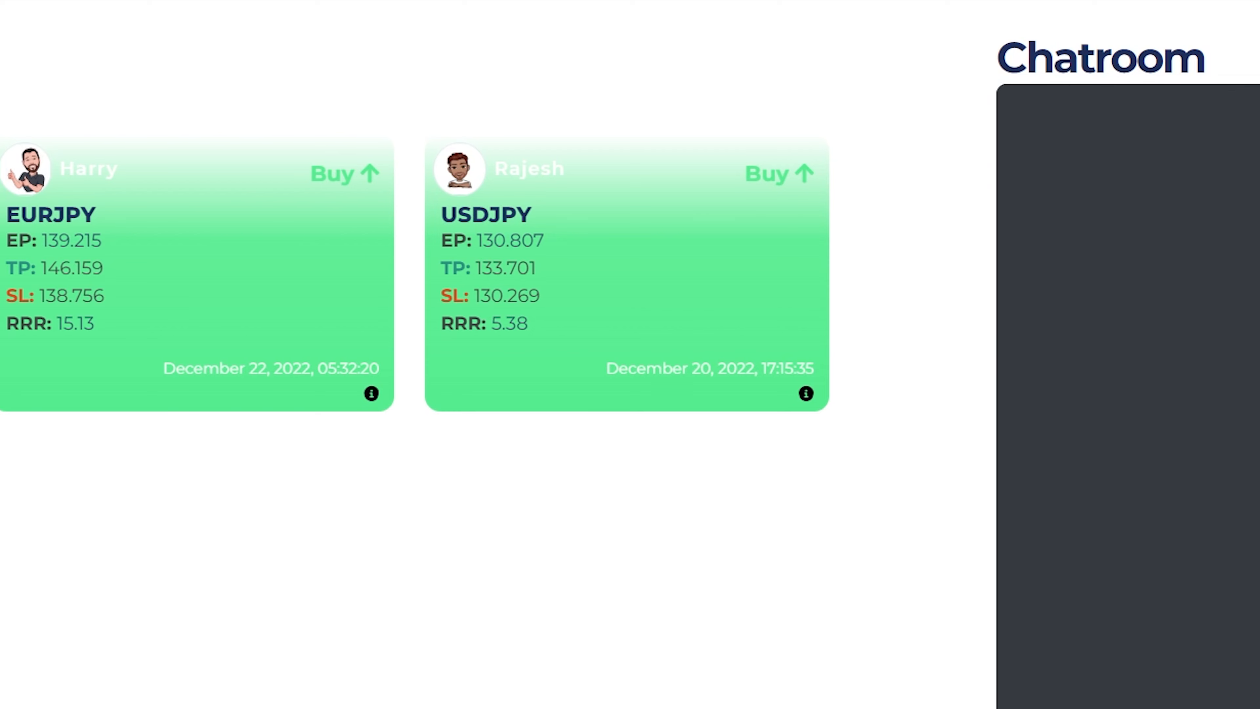
pyautogui.moveTo(557, 333)
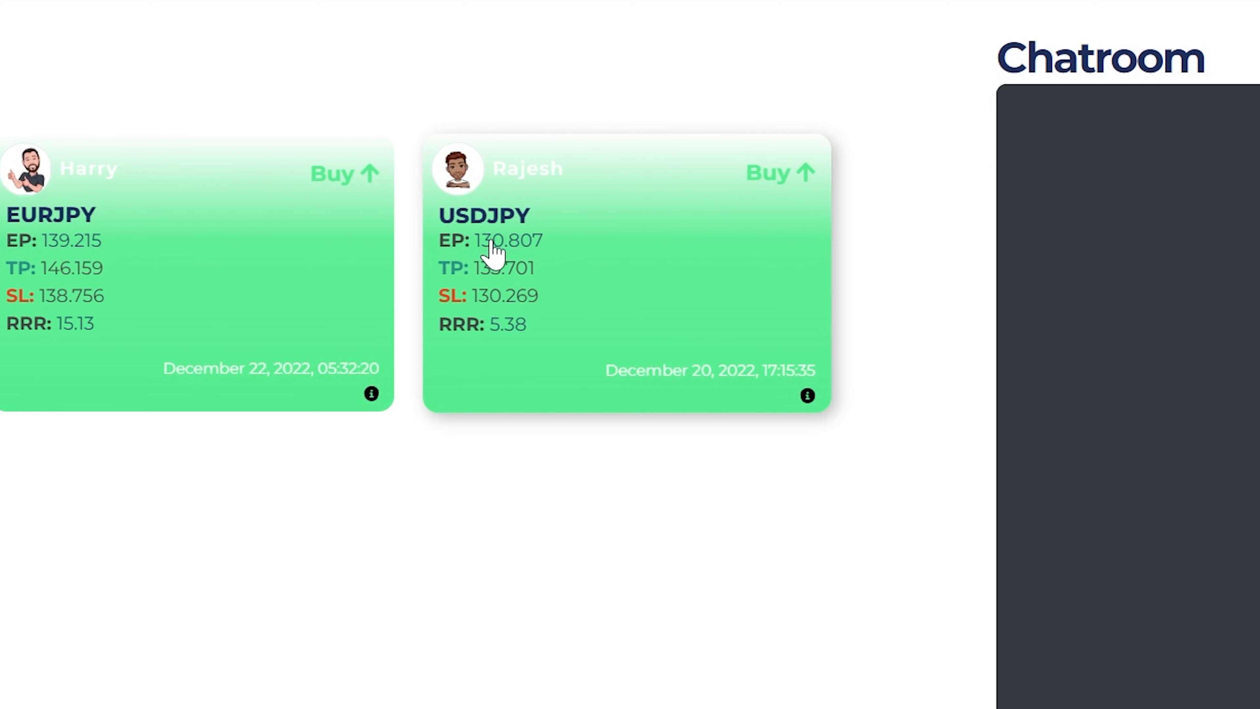
pyautogui.moveTo(474, 305)
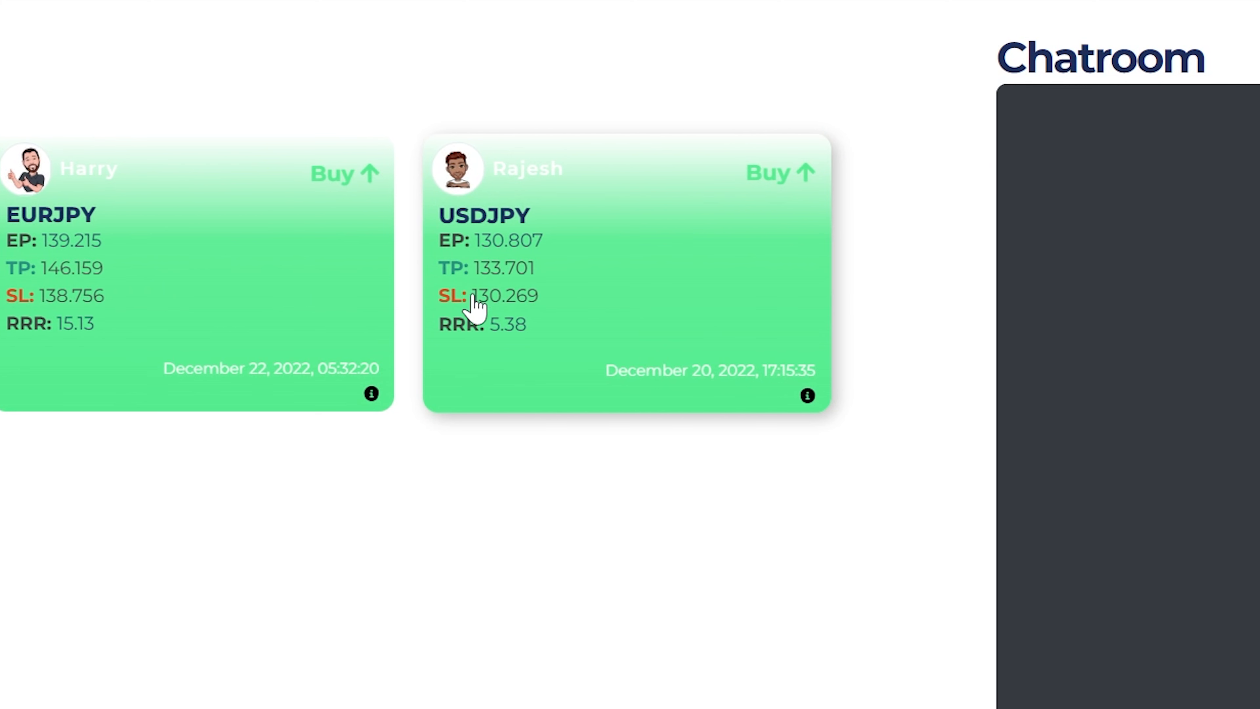
pyautogui.moveTo(506, 362)
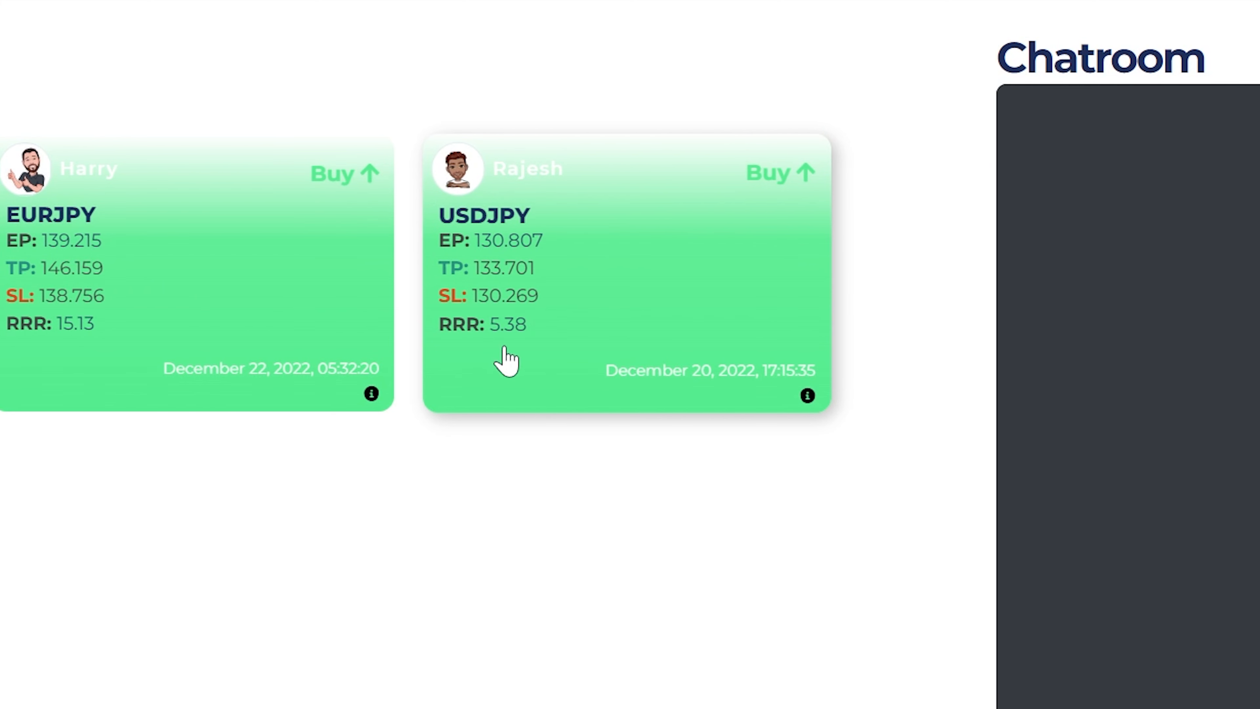
pyautogui.moveTo(538, 372)
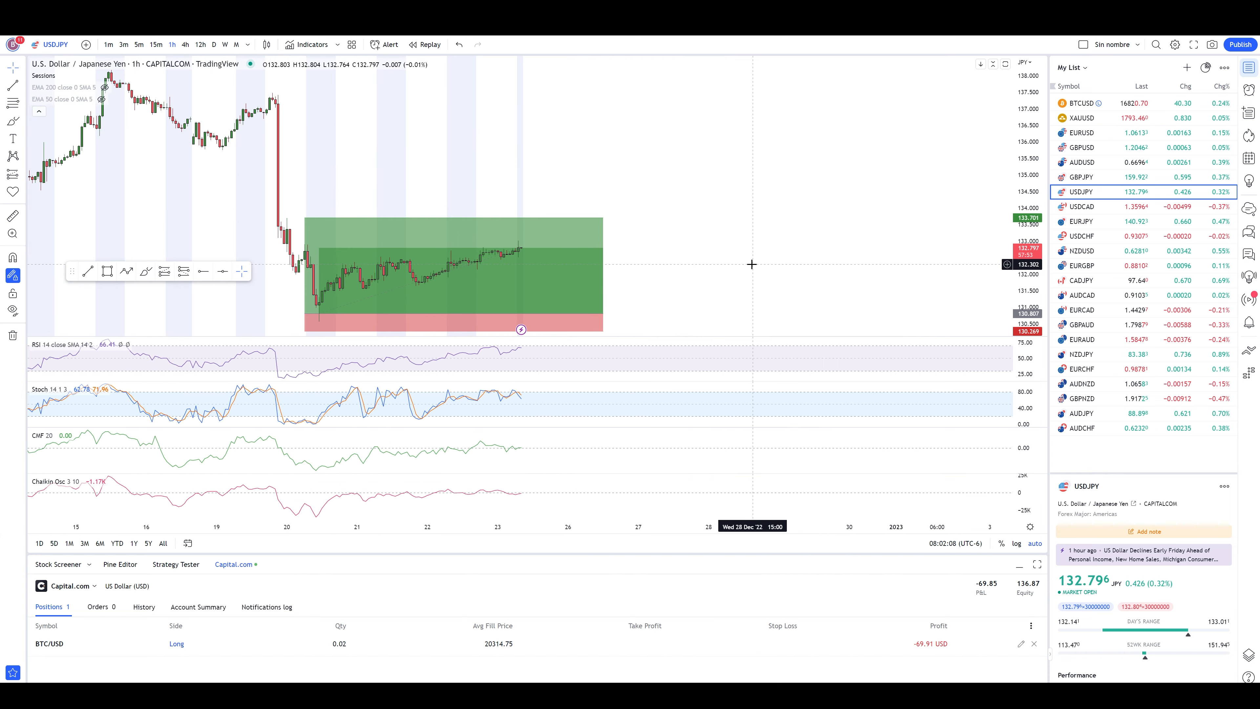
pyautogui.moveTo(730, 279)
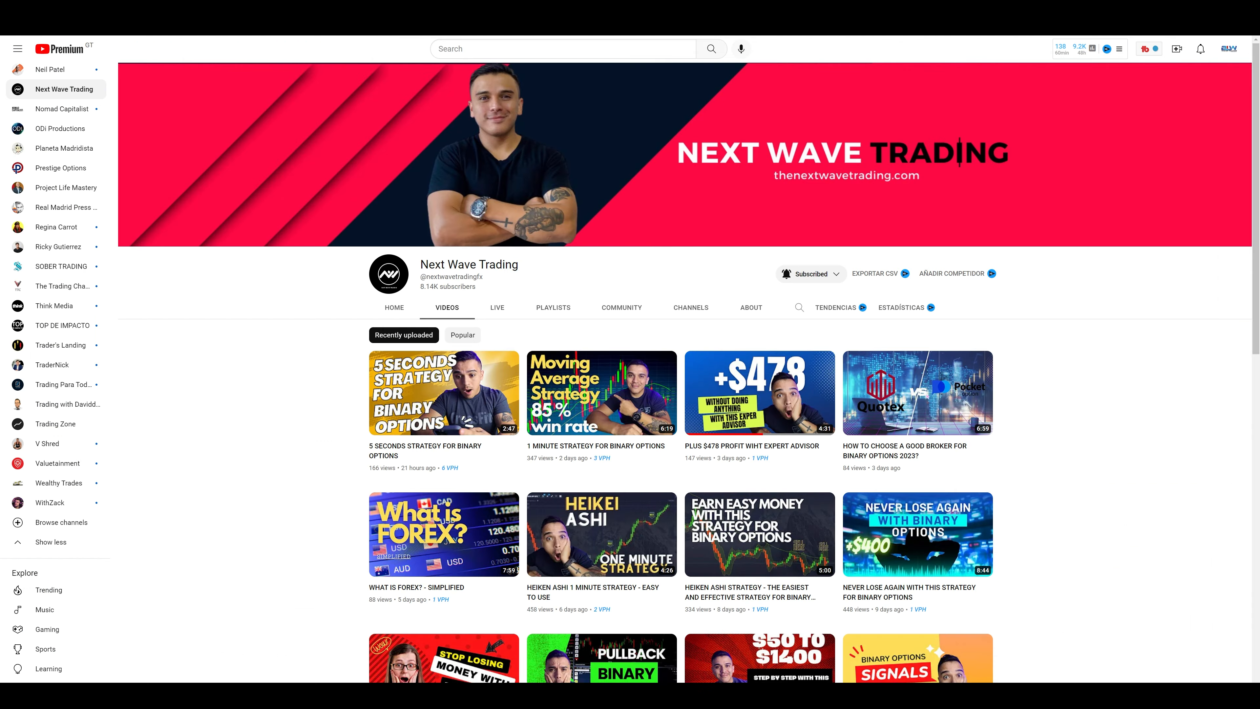
pyautogui.moveTo(269, 367)
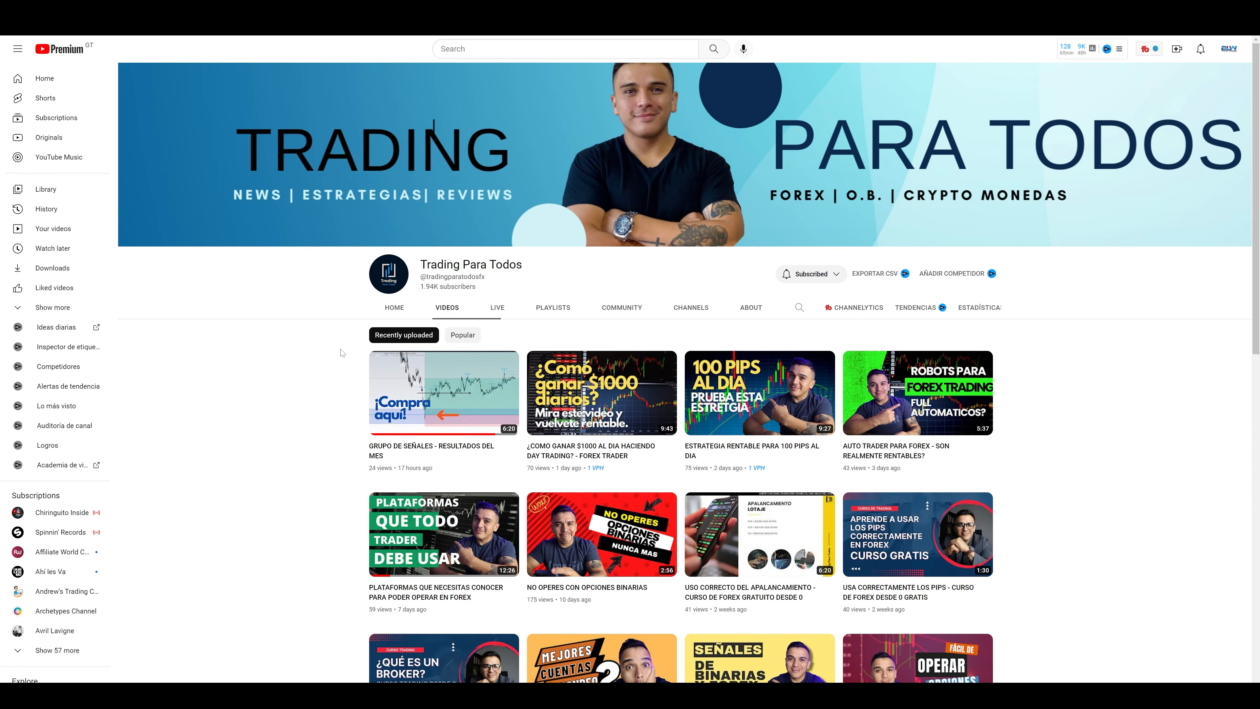
pyautogui.moveTo(405, 388)
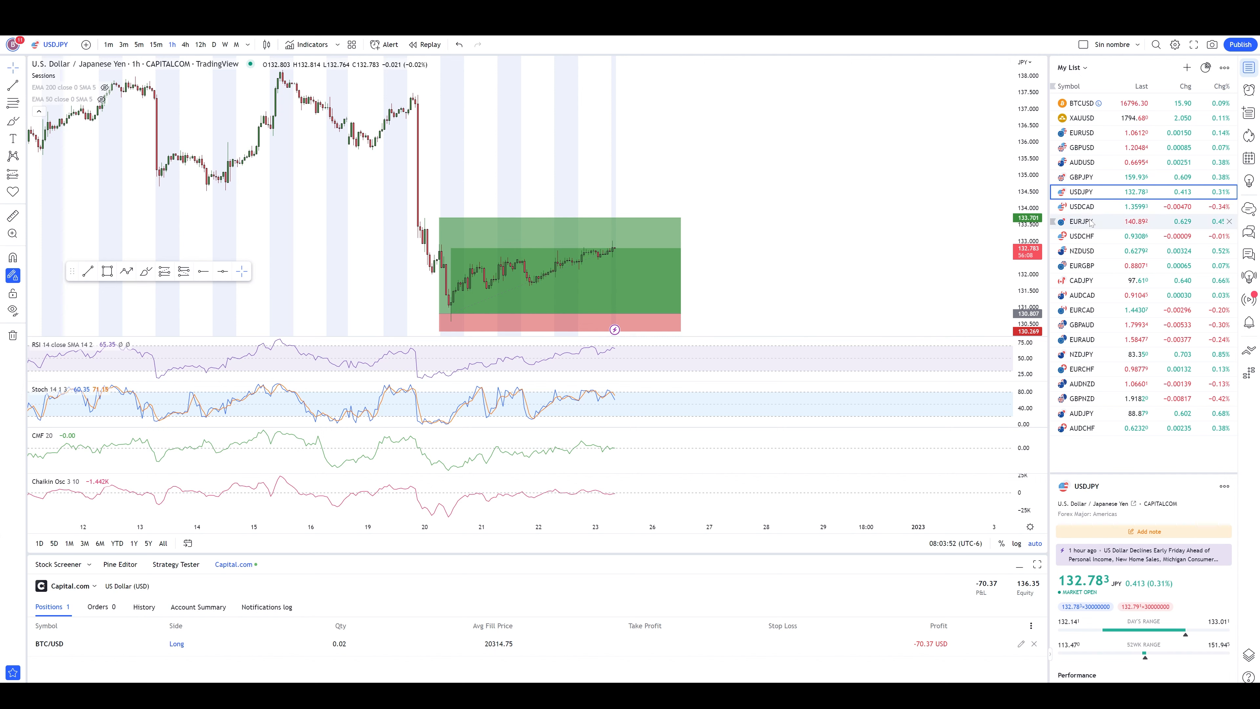
# Step: Select EURUSD in the watchlist and reveal its position's stop, target and 4.54 ratio labels
pyautogui.click(1081, 132)
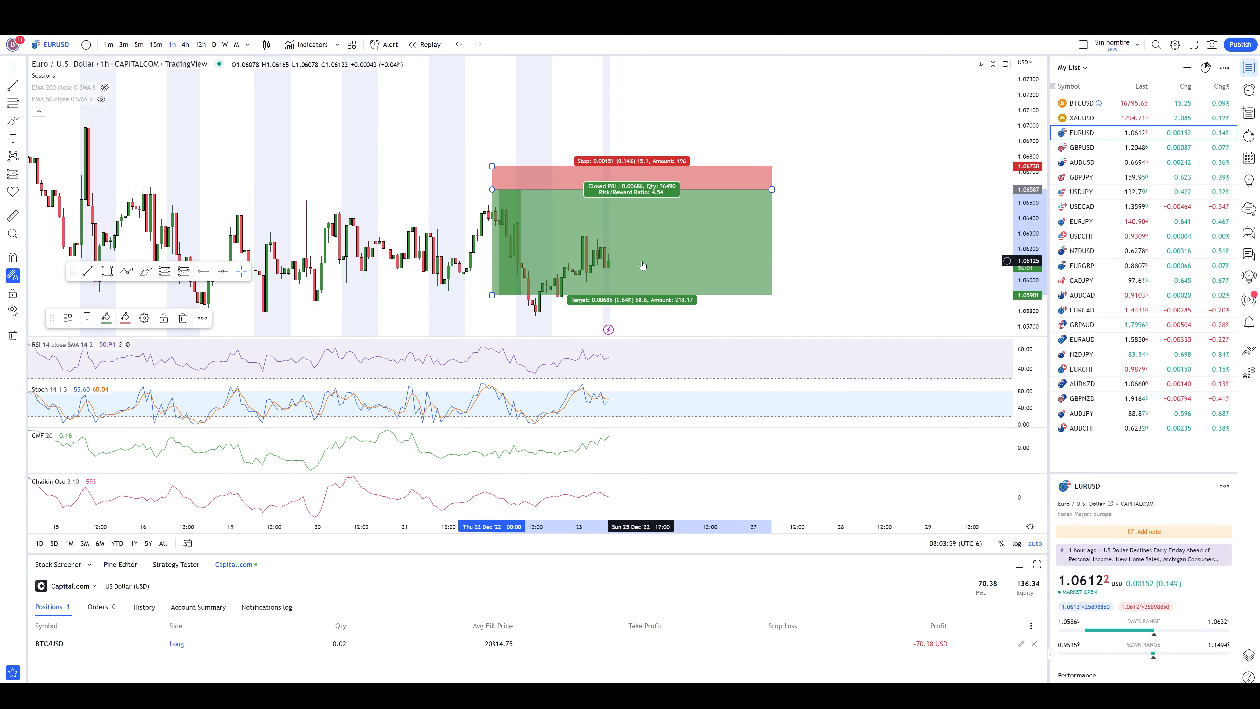
pyautogui.moveTo(805, 226)
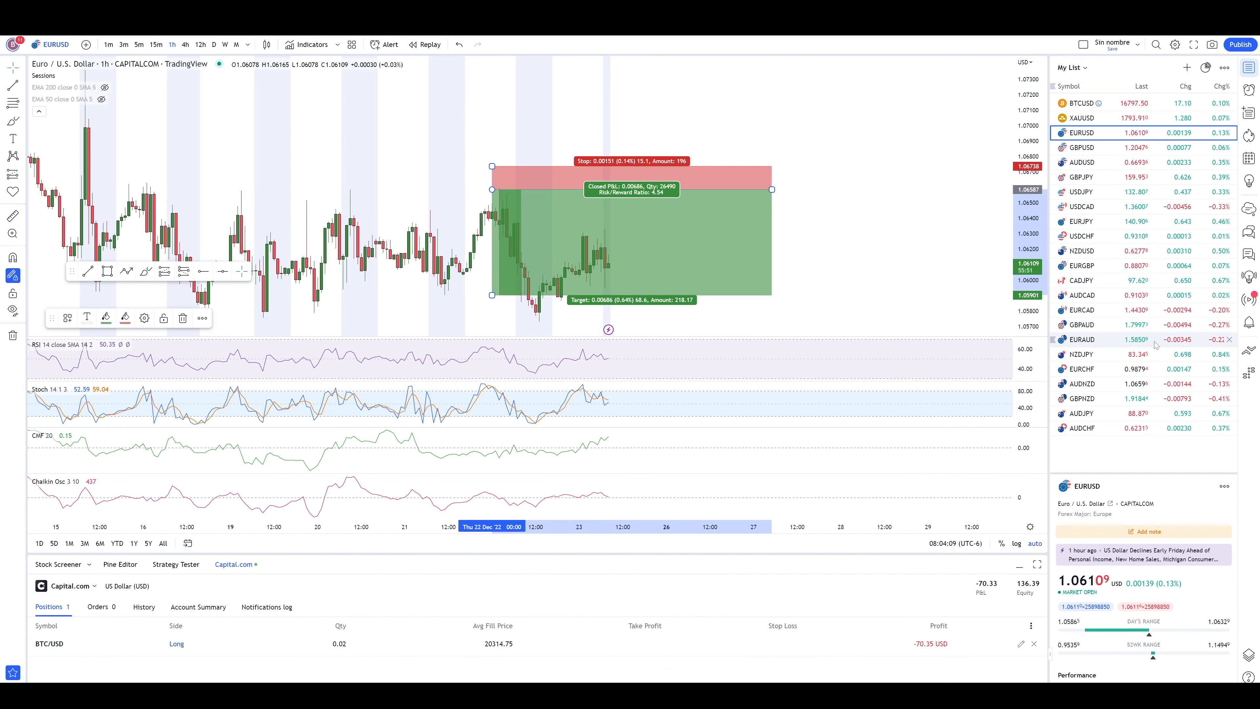
pyautogui.click(1081, 236)
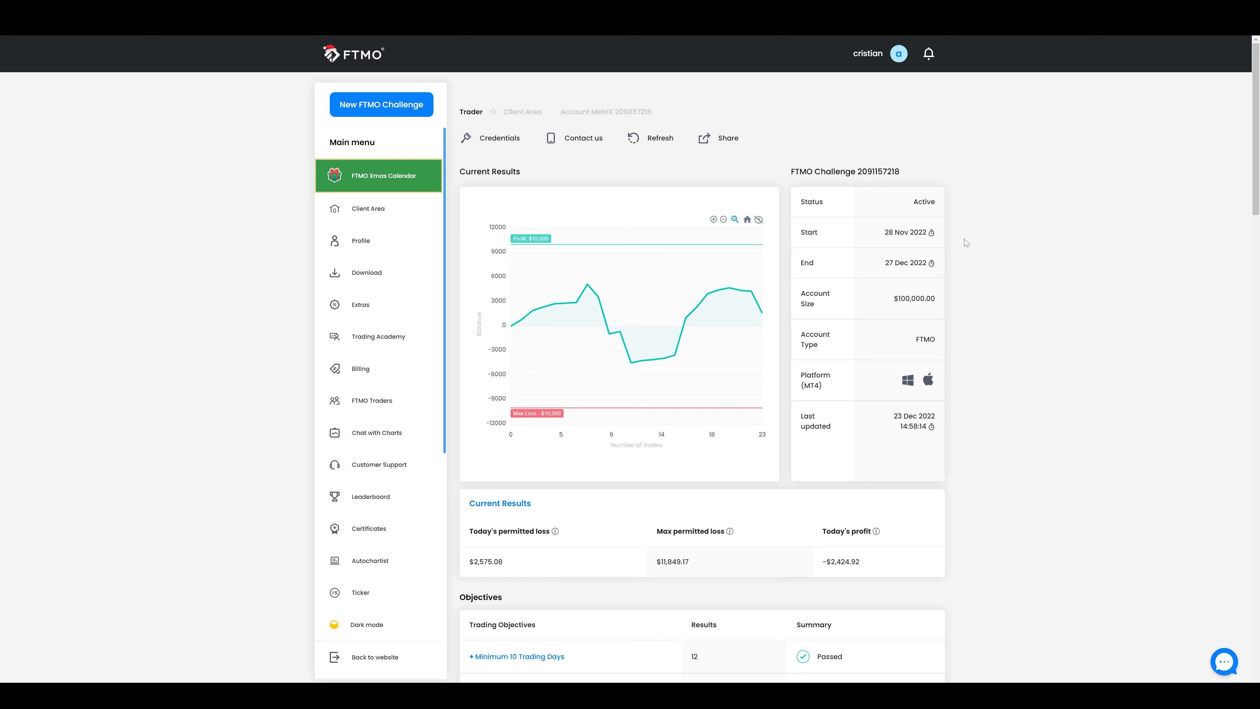
pyautogui.moveTo(965, 243)
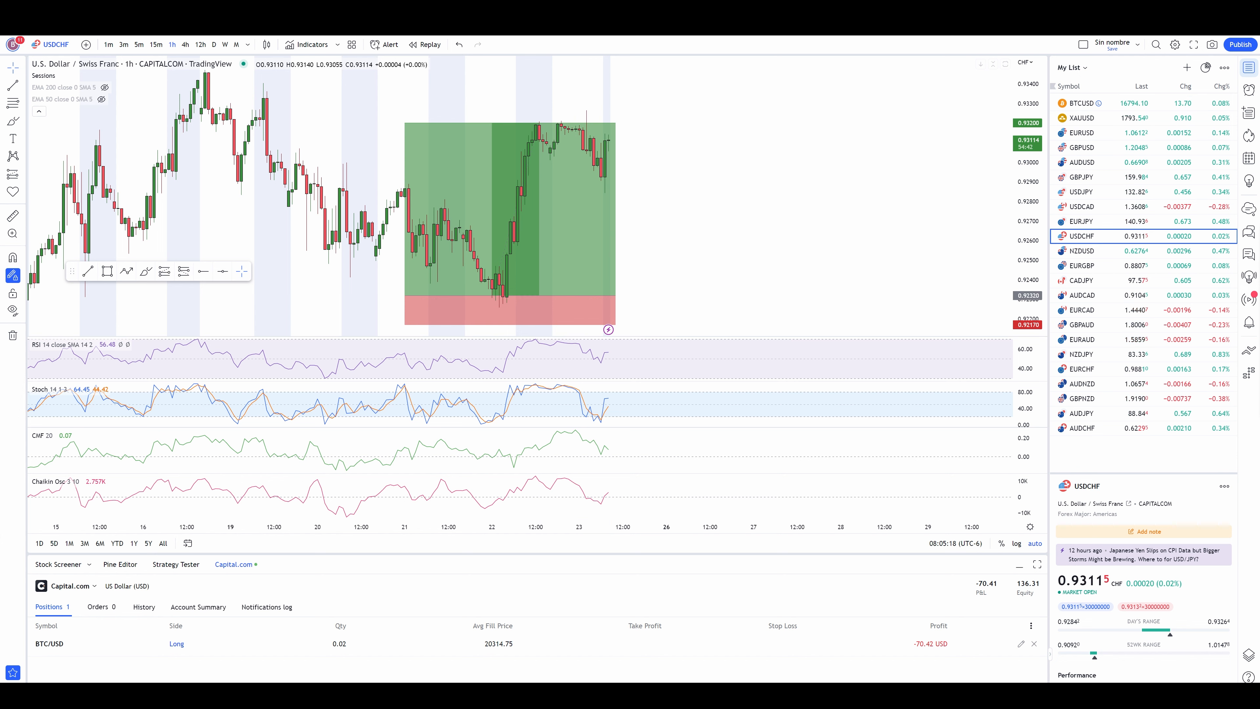
pyautogui.moveTo(627, 309); pyautogui.dragTo(703, 307)
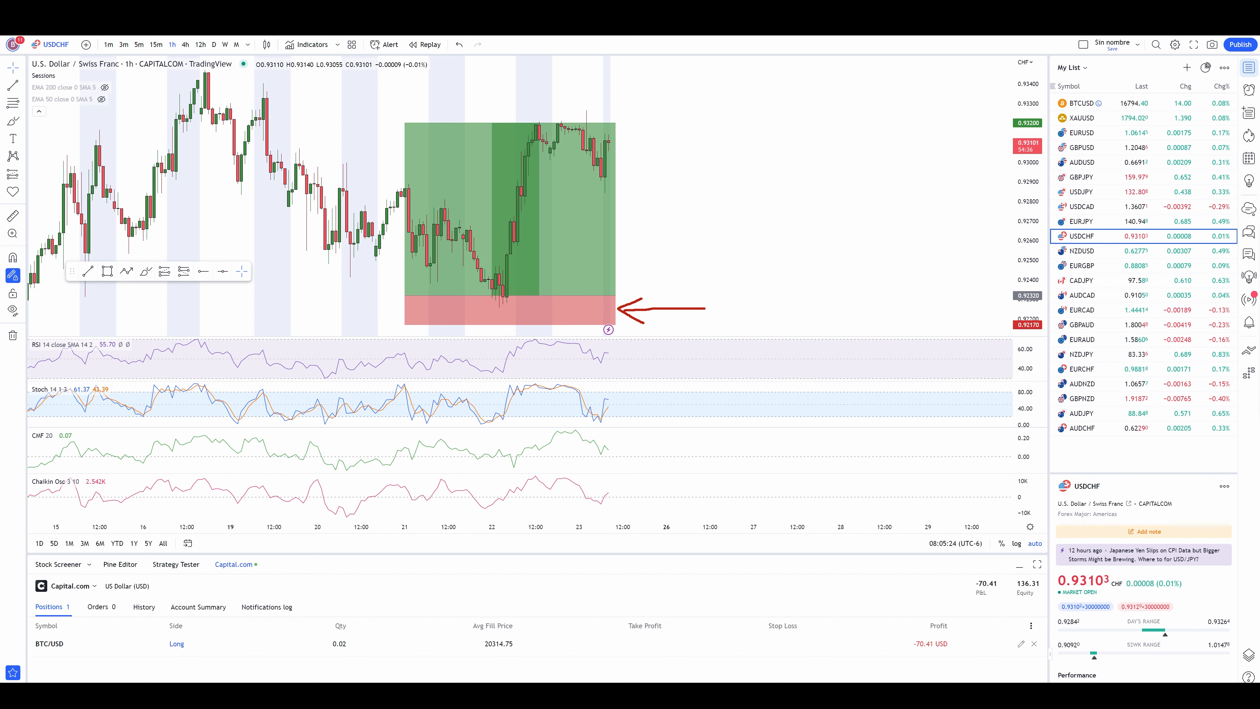
pyautogui.rightClick(510, 225)
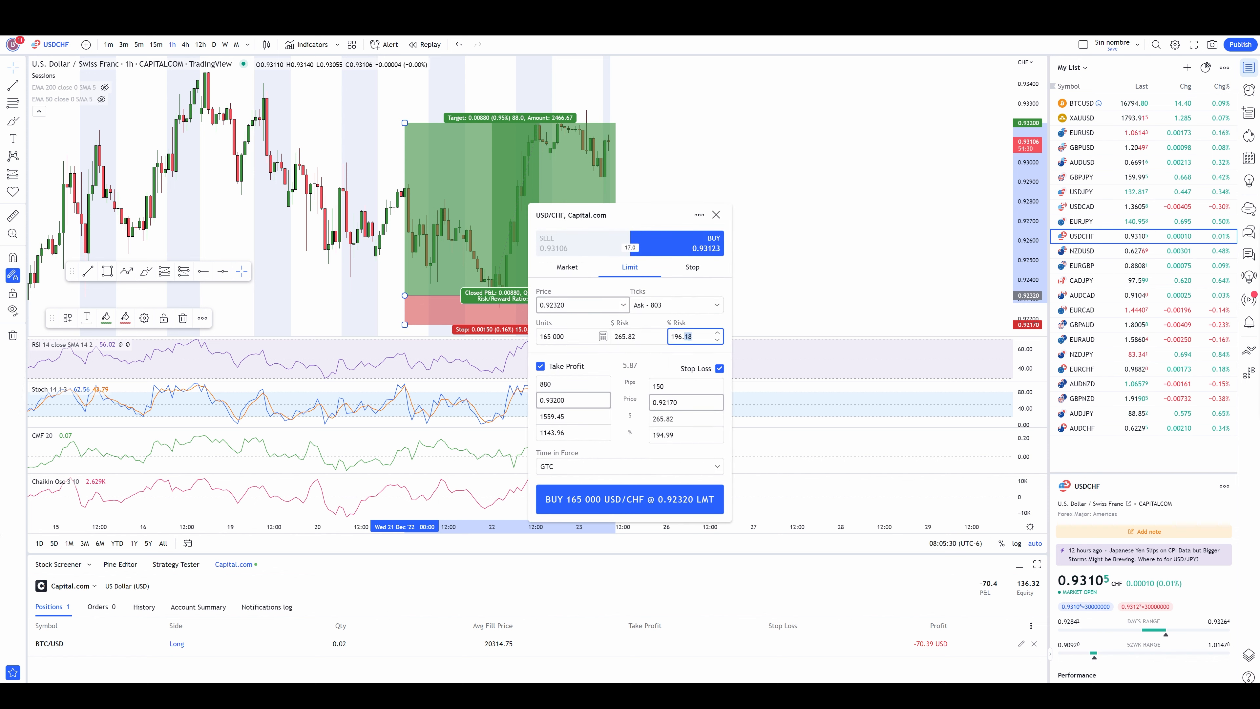
pyautogui.write('1.00')
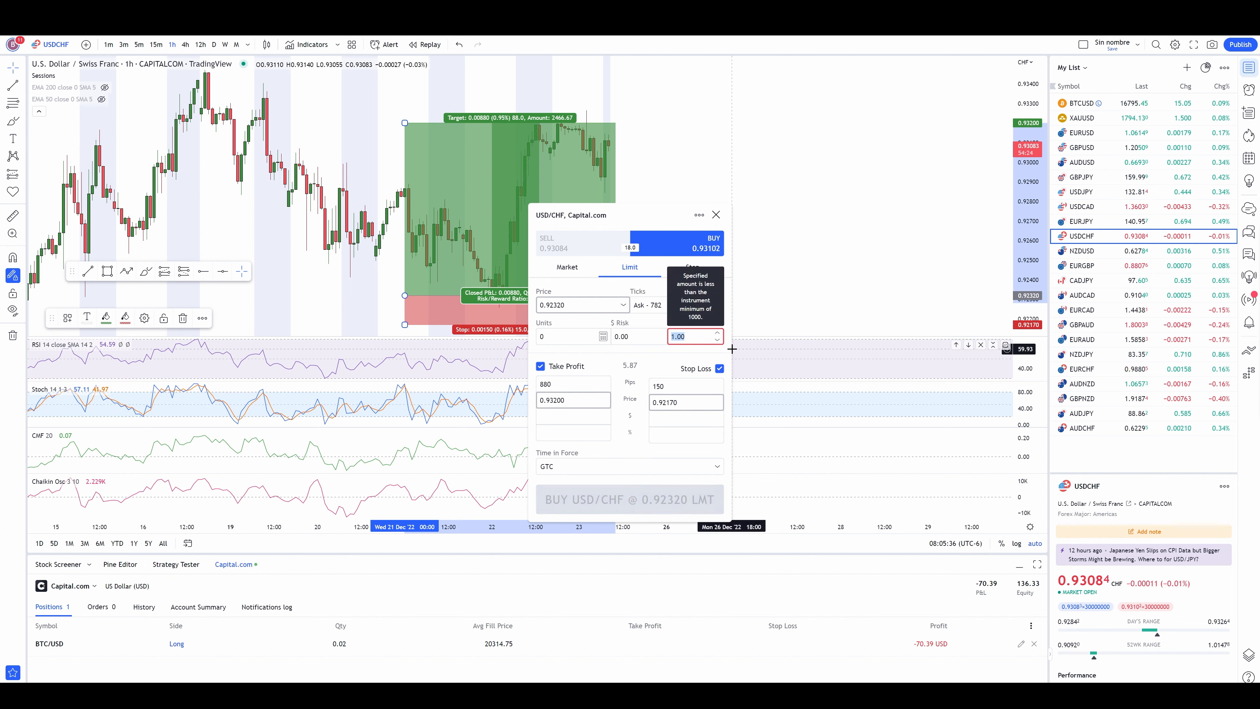
pyautogui.write('3')
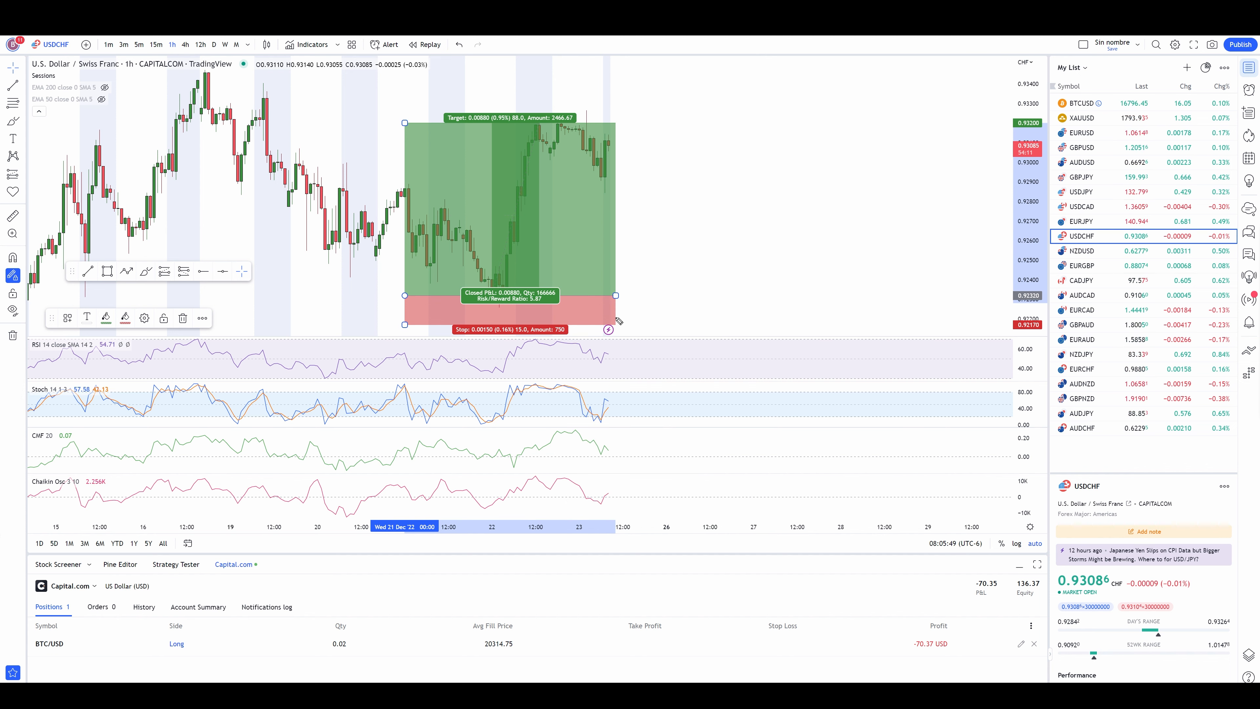
# Step: Brush-write 5.87:1 beside the USDCHF long position's target area
pyautogui.moveTo(631, 322); pyautogui.dragTo(651, 301)
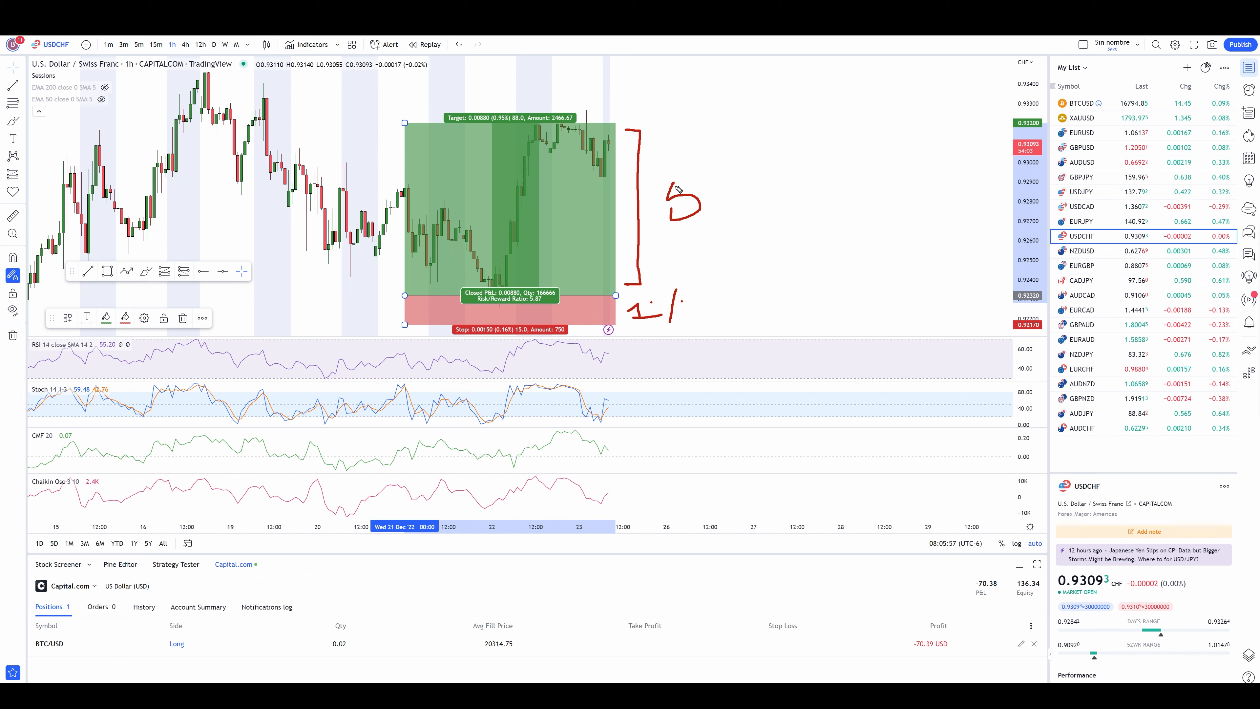
pyautogui.moveTo(679, 185); pyautogui.dragTo(723, 177)
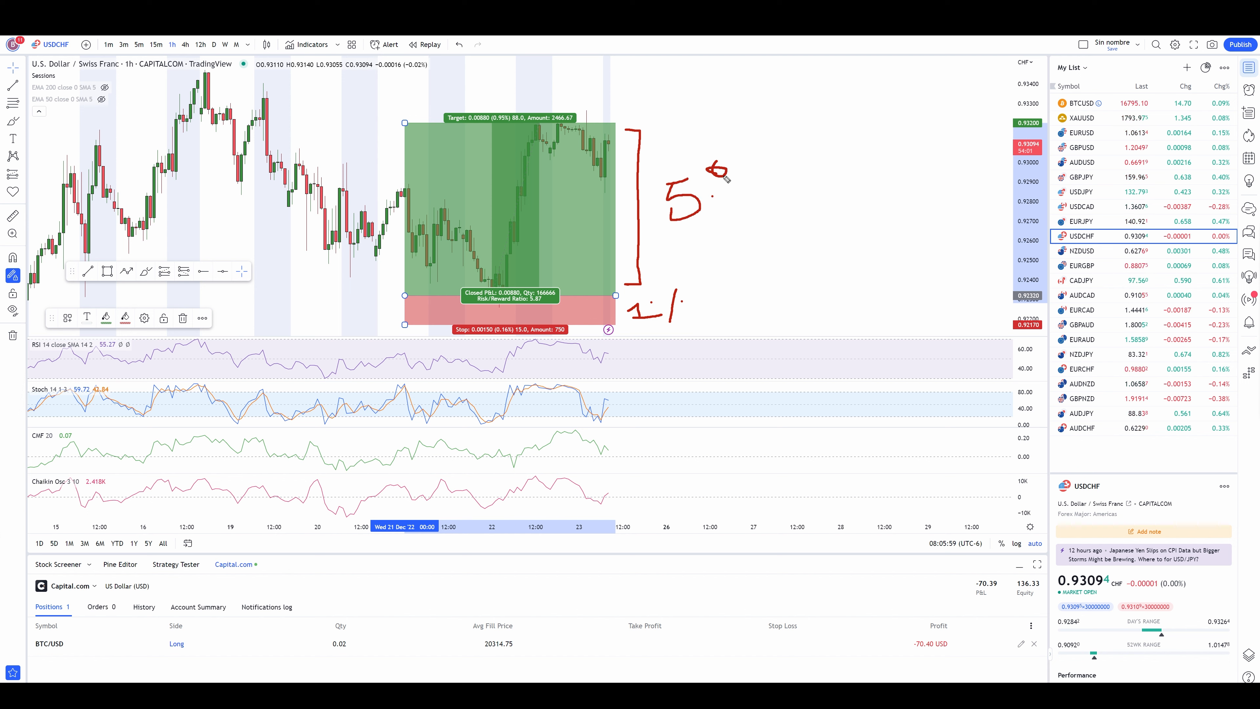
pyautogui.moveTo(723, 172); pyautogui.dragTo(755, 157)
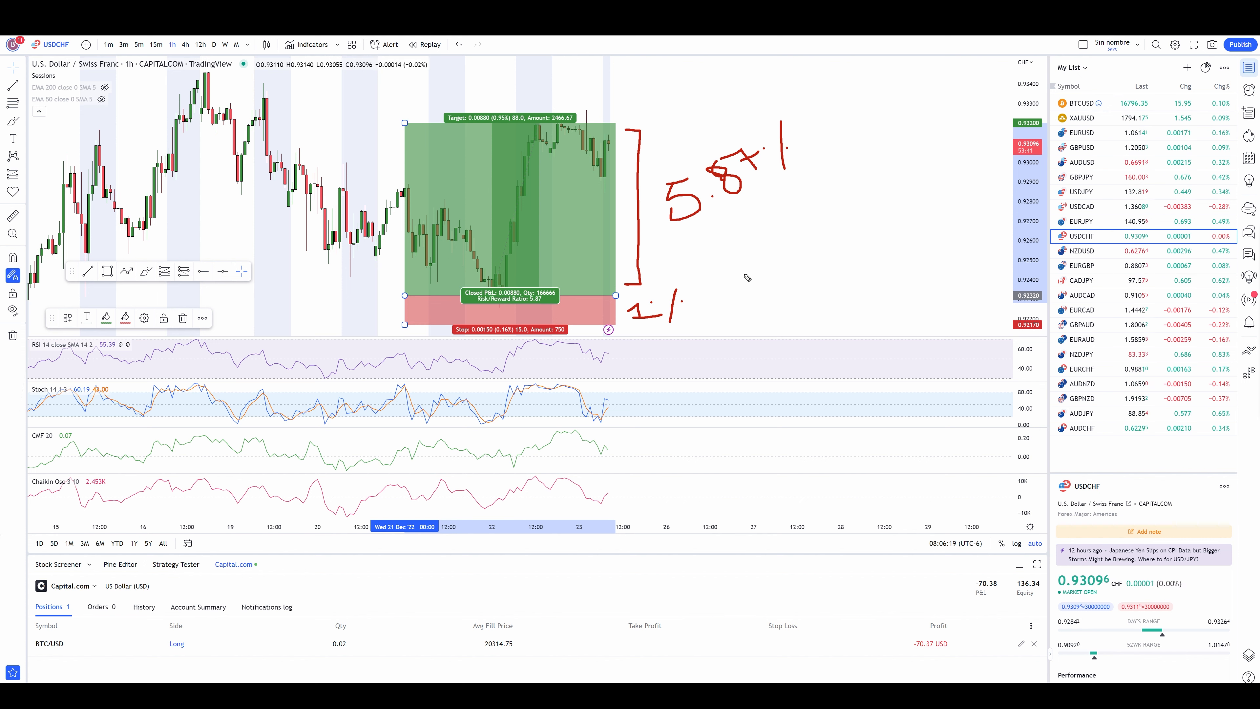
pyautogui.moveTo(556, 310)
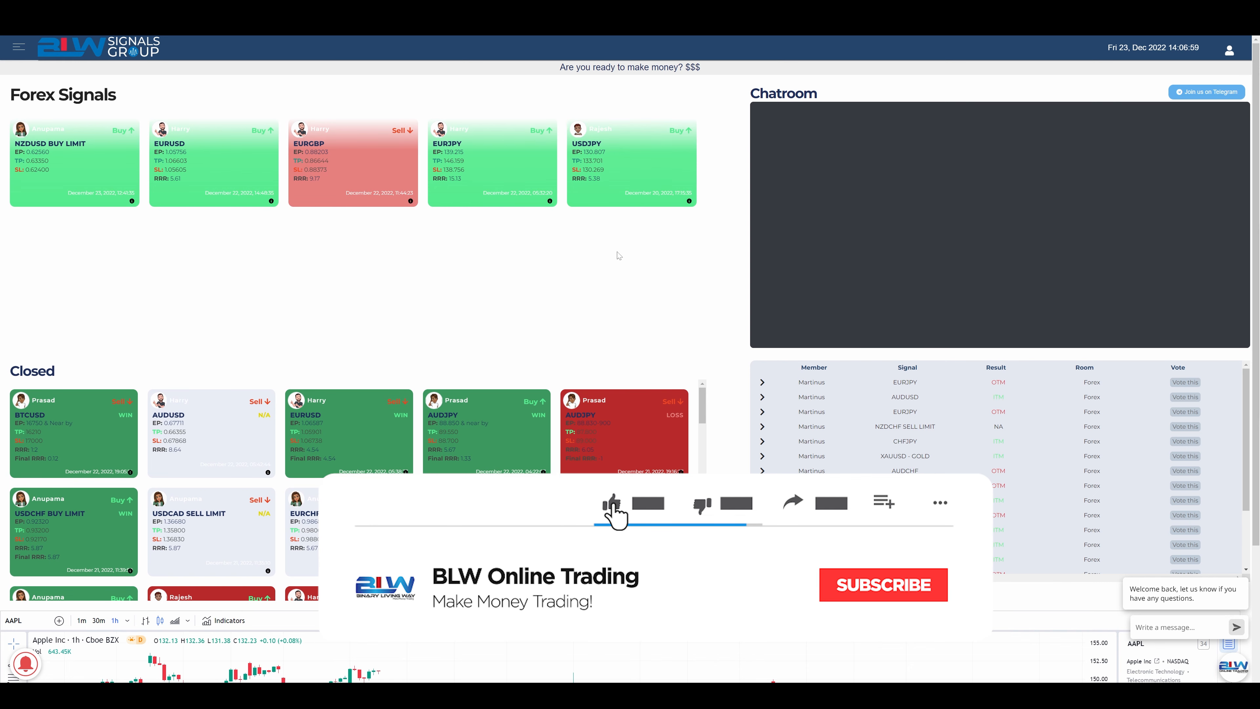
# Step: Launch Windows Calculator from the taskbar over the closed signals list
pyautogui.click(882, 584)
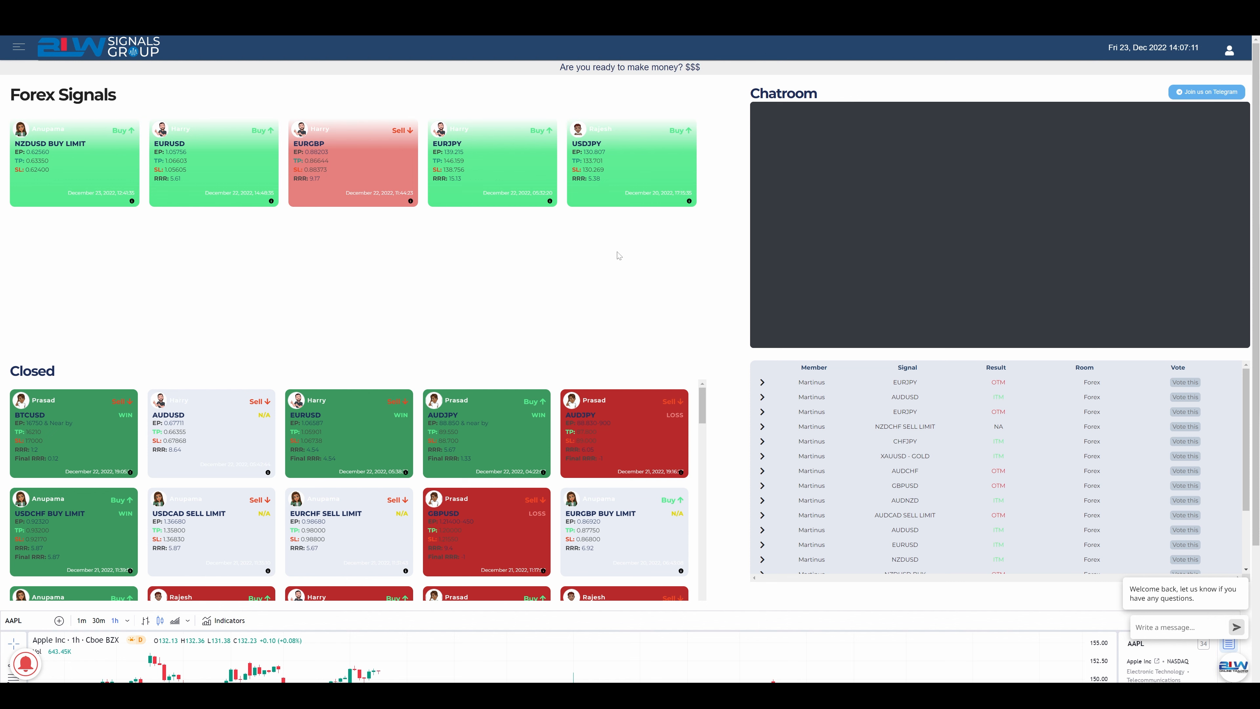
pyautogui.moveTo(459, 307)
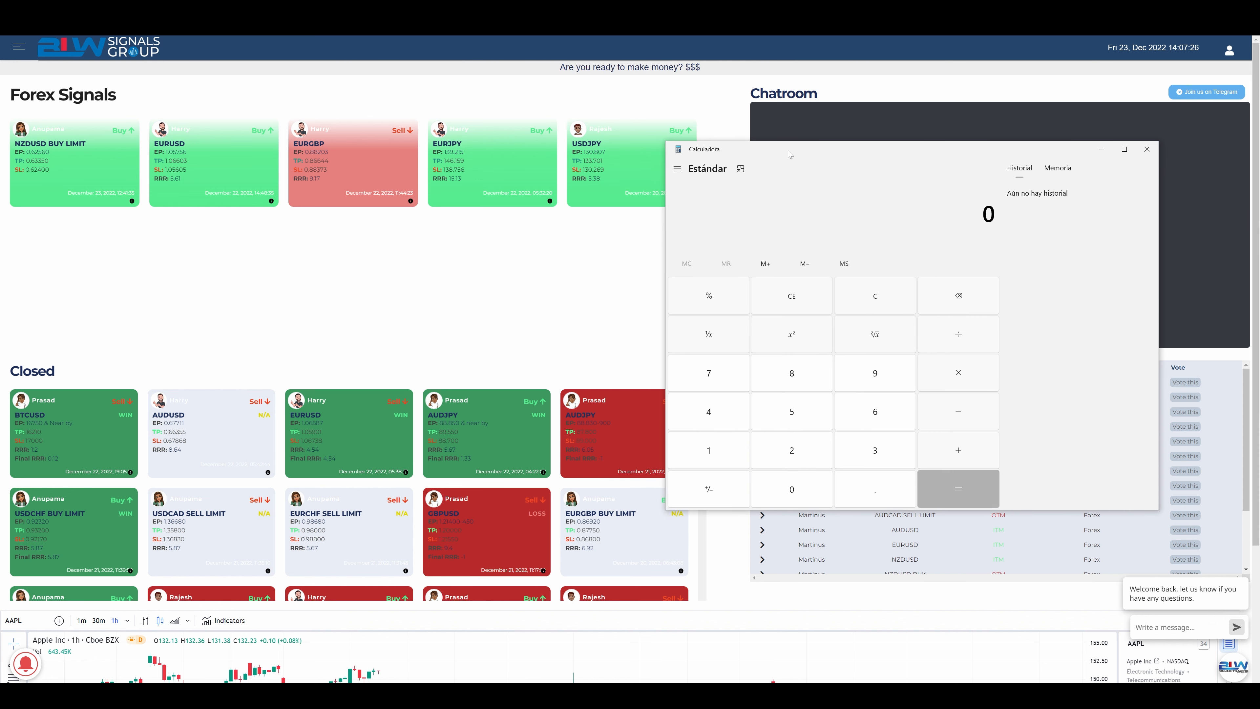
# Step: Sum -1, -1, 5.87, 1.33, 4.54 and 0.12 to 9.86, then close the calculator
pyautogui.click(957, 488)
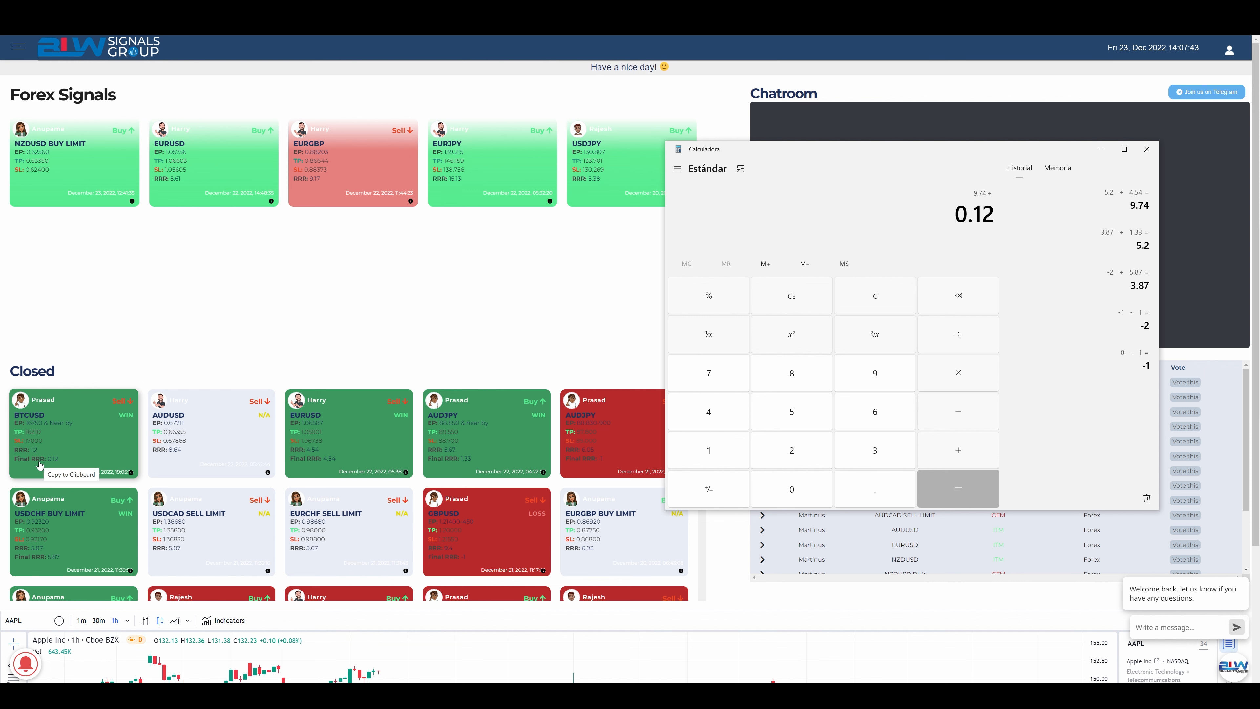
pyautogui.click(957, 488)
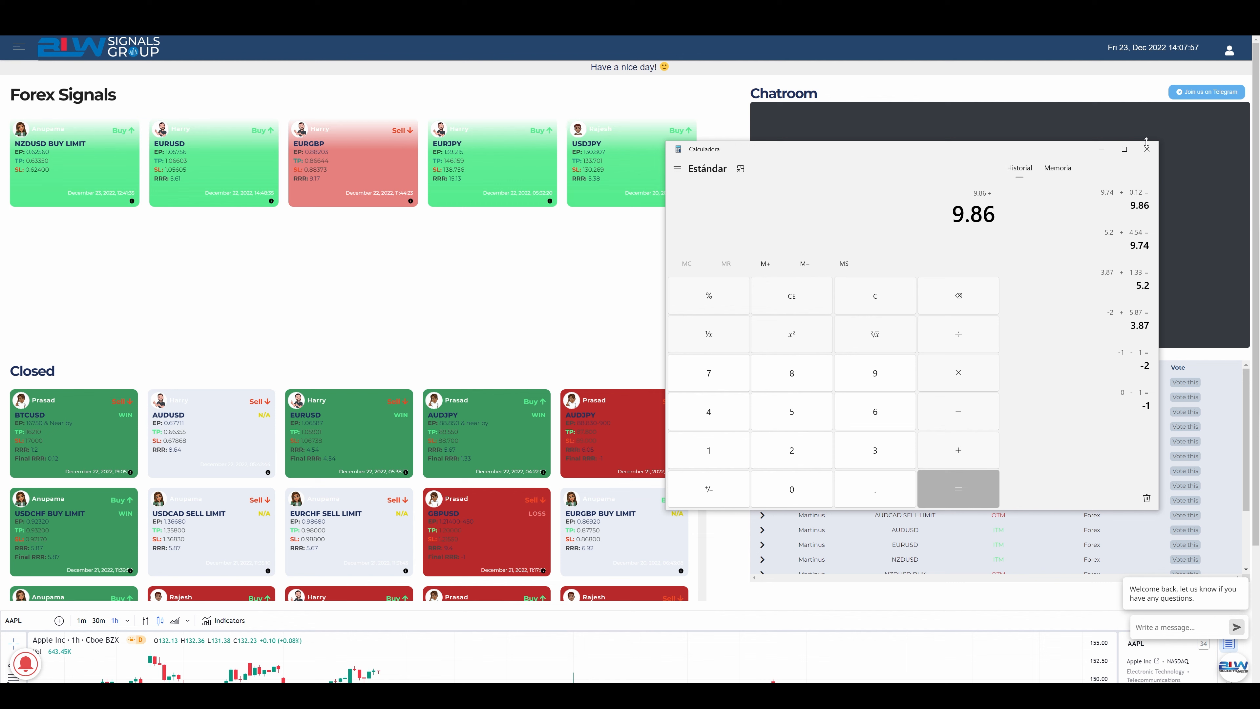
pyautogui.click(1146, 149)
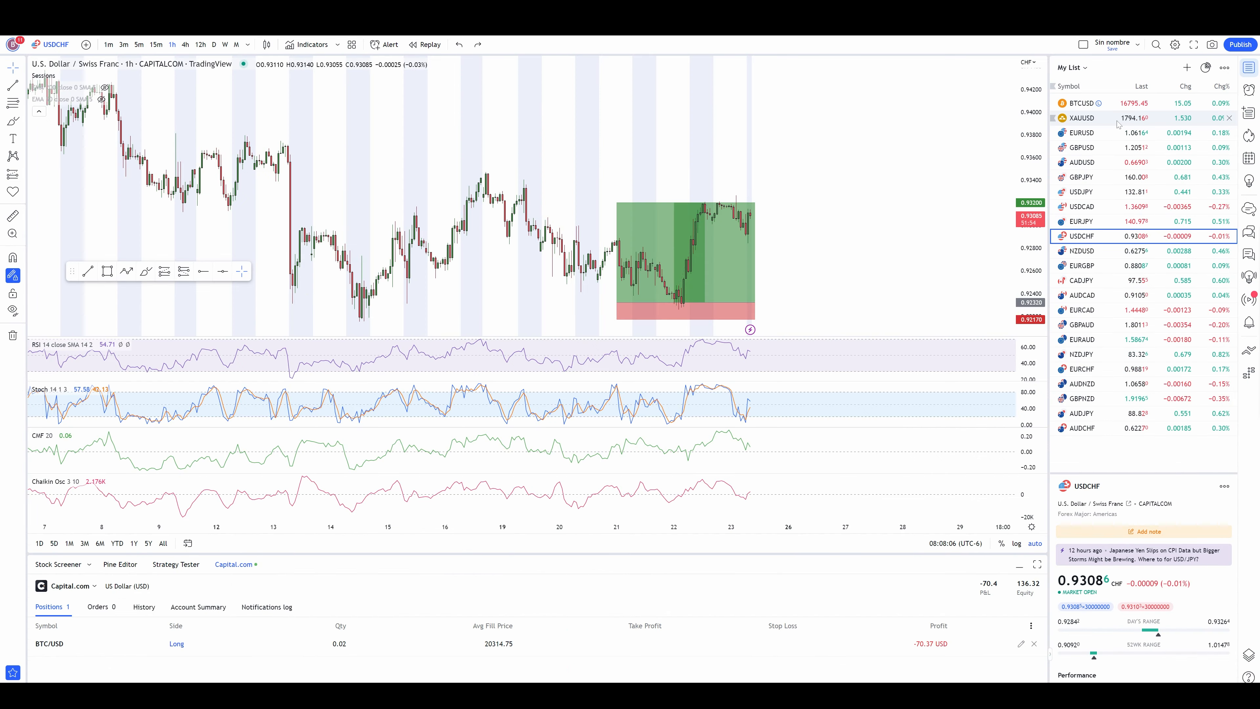
# Step: Select EURUSD, view it on the 1D timeframe, then return to 1h around the short position
pyautogui.click(1081, 132)
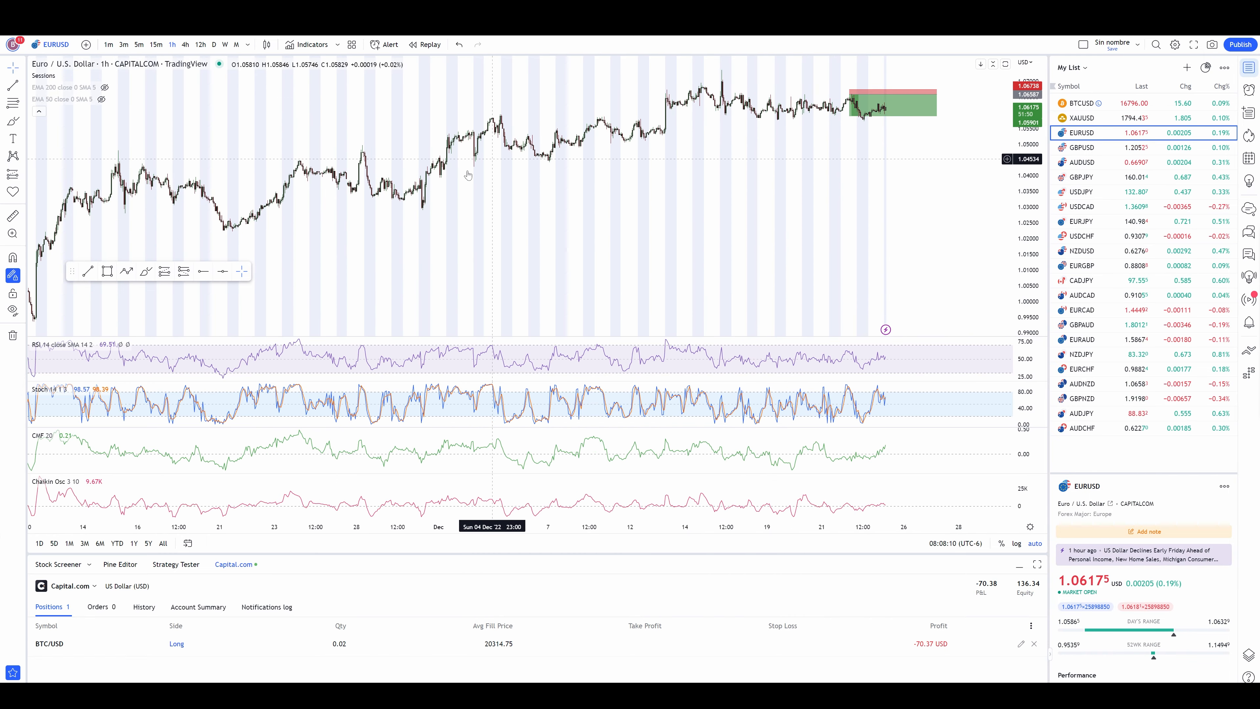
pyautogui.moveTo(611, 254)
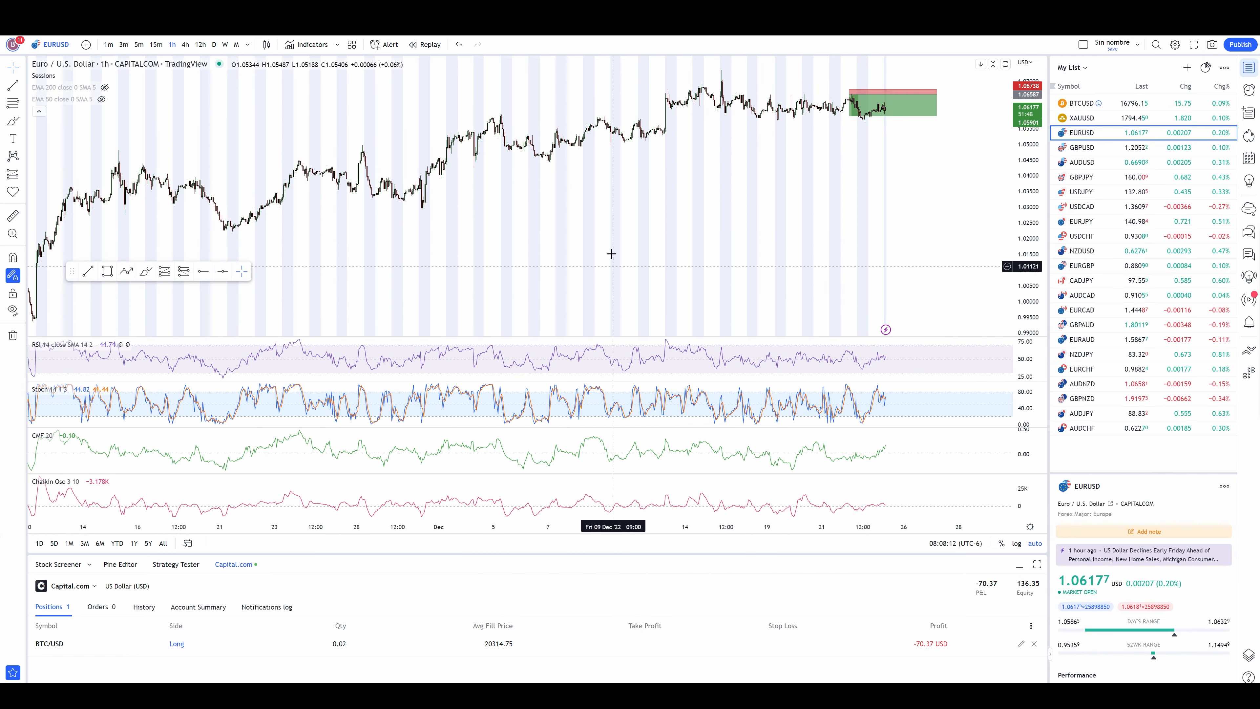
pyautogui.moveTo(711, 114)
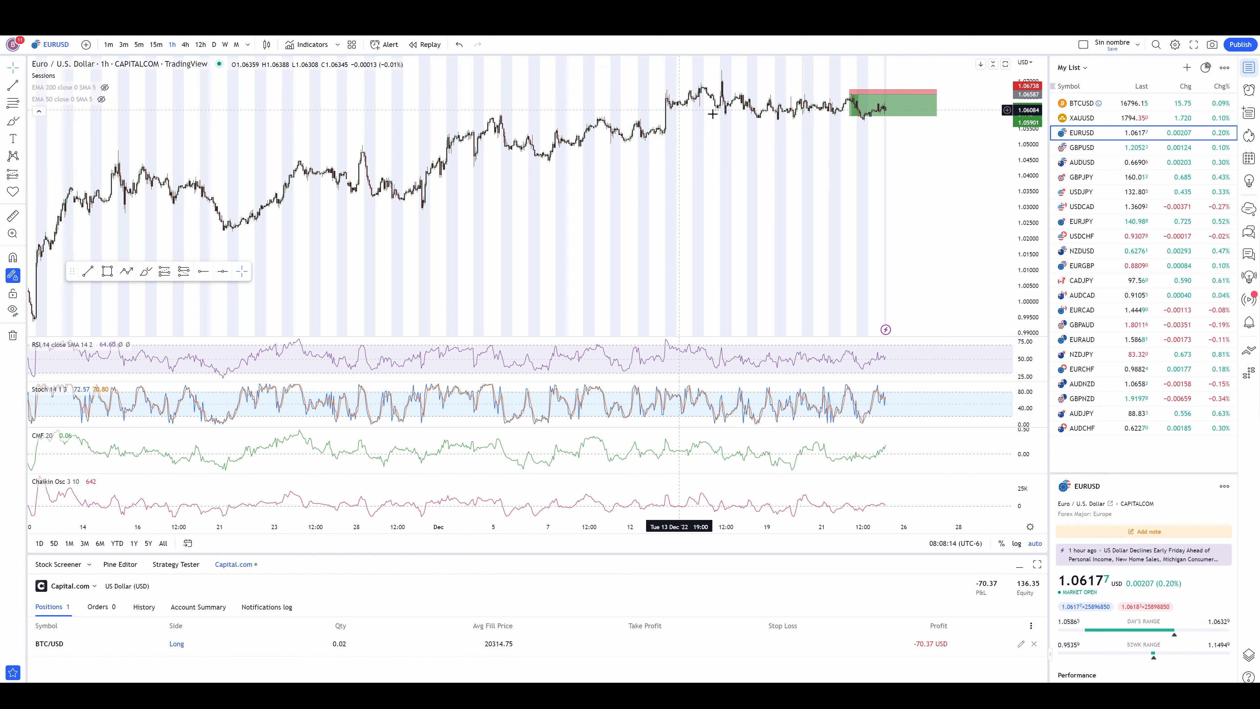
pyautogui.click(199, 44)
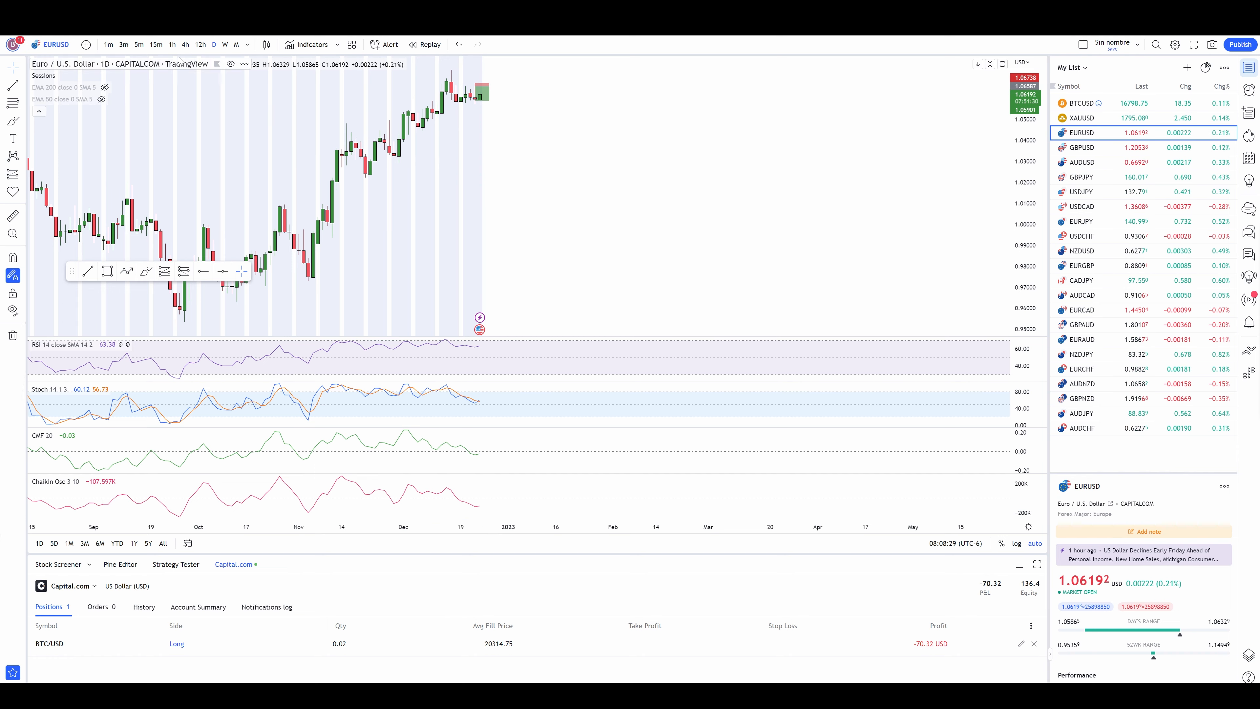
pyautogui.click(172, 44)
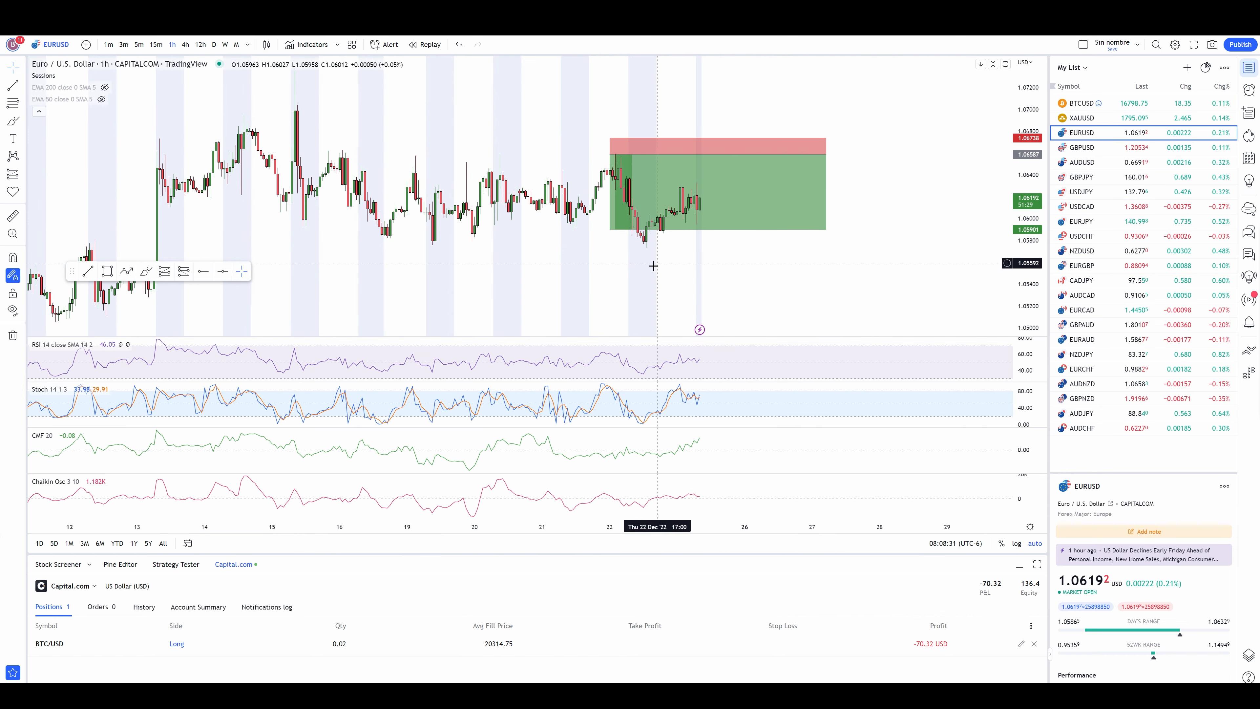
pyautogui.moveTo(586, 316)
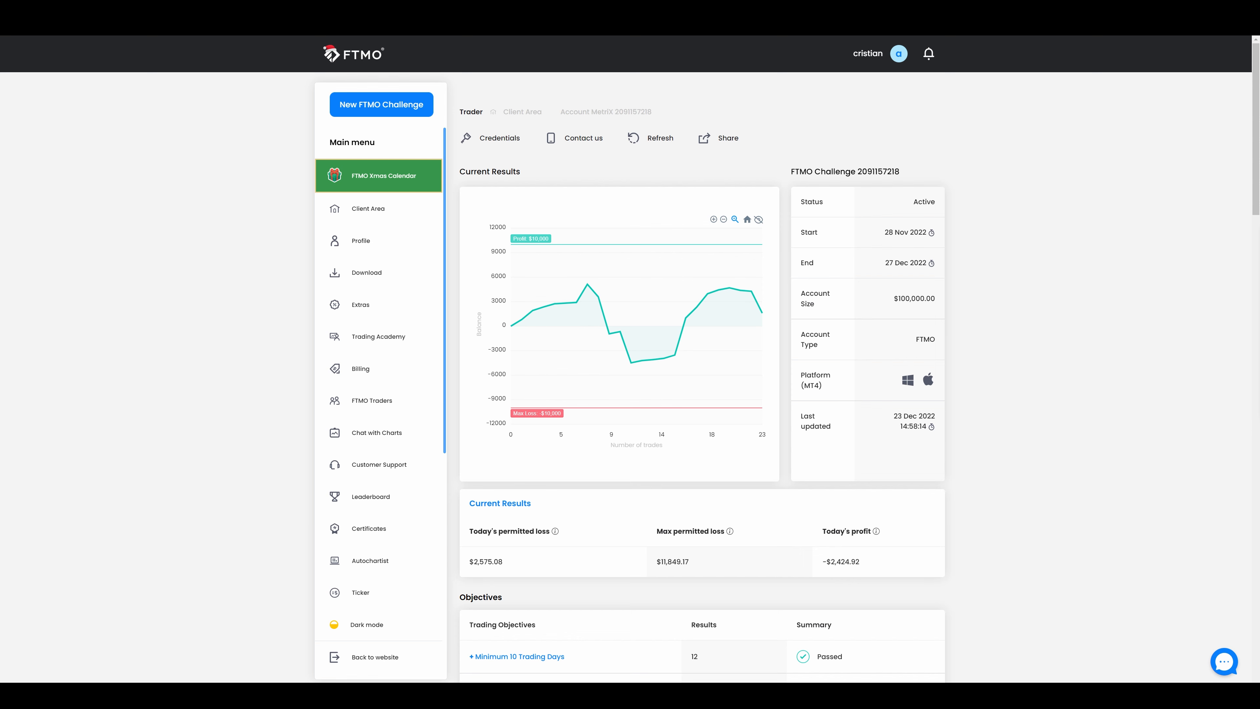
pyautogui.moveTo(777, 228)
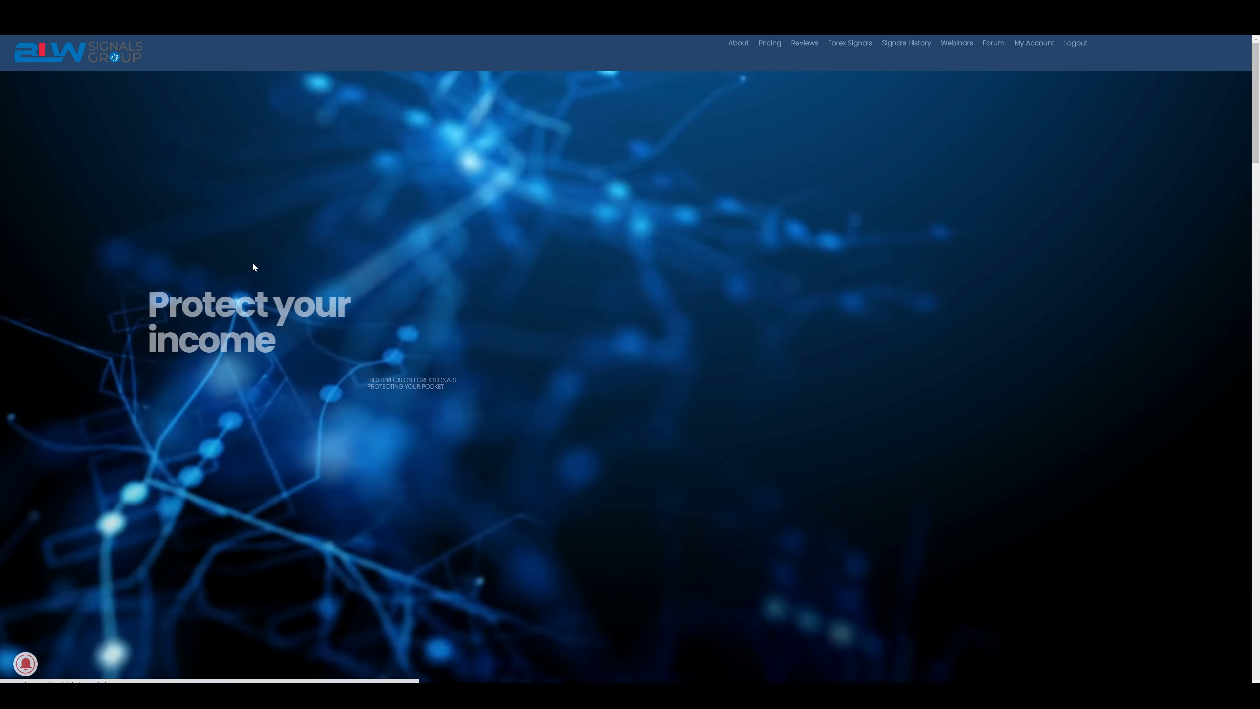
# Step: Scroll down to the PRICES section showing $47, $247 and $427 plans
pyautogui.scroll(-3)
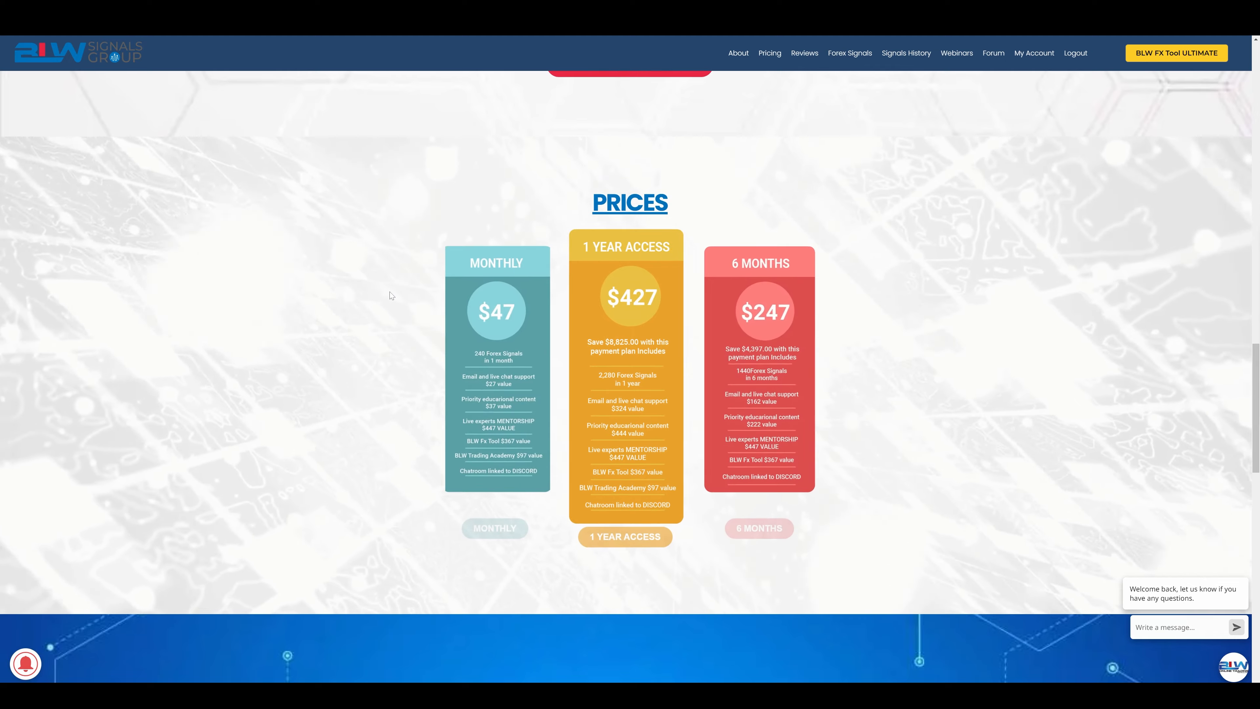
pyautogui.scroll(-3)
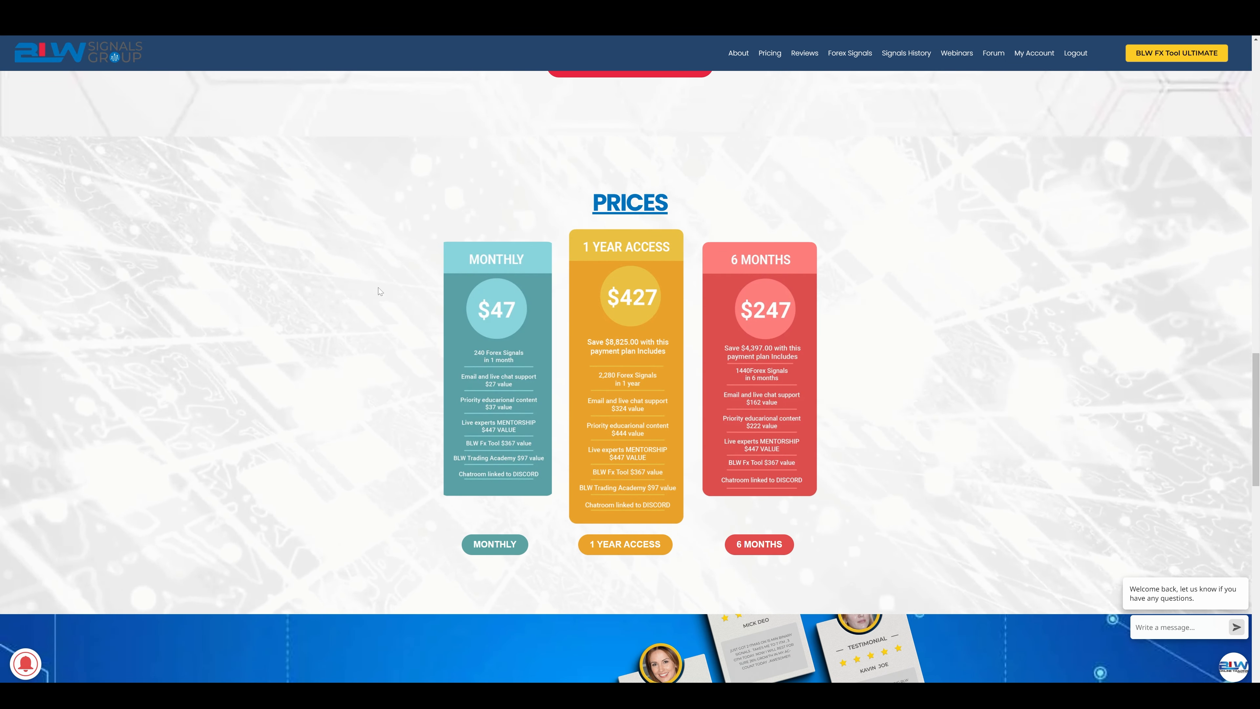